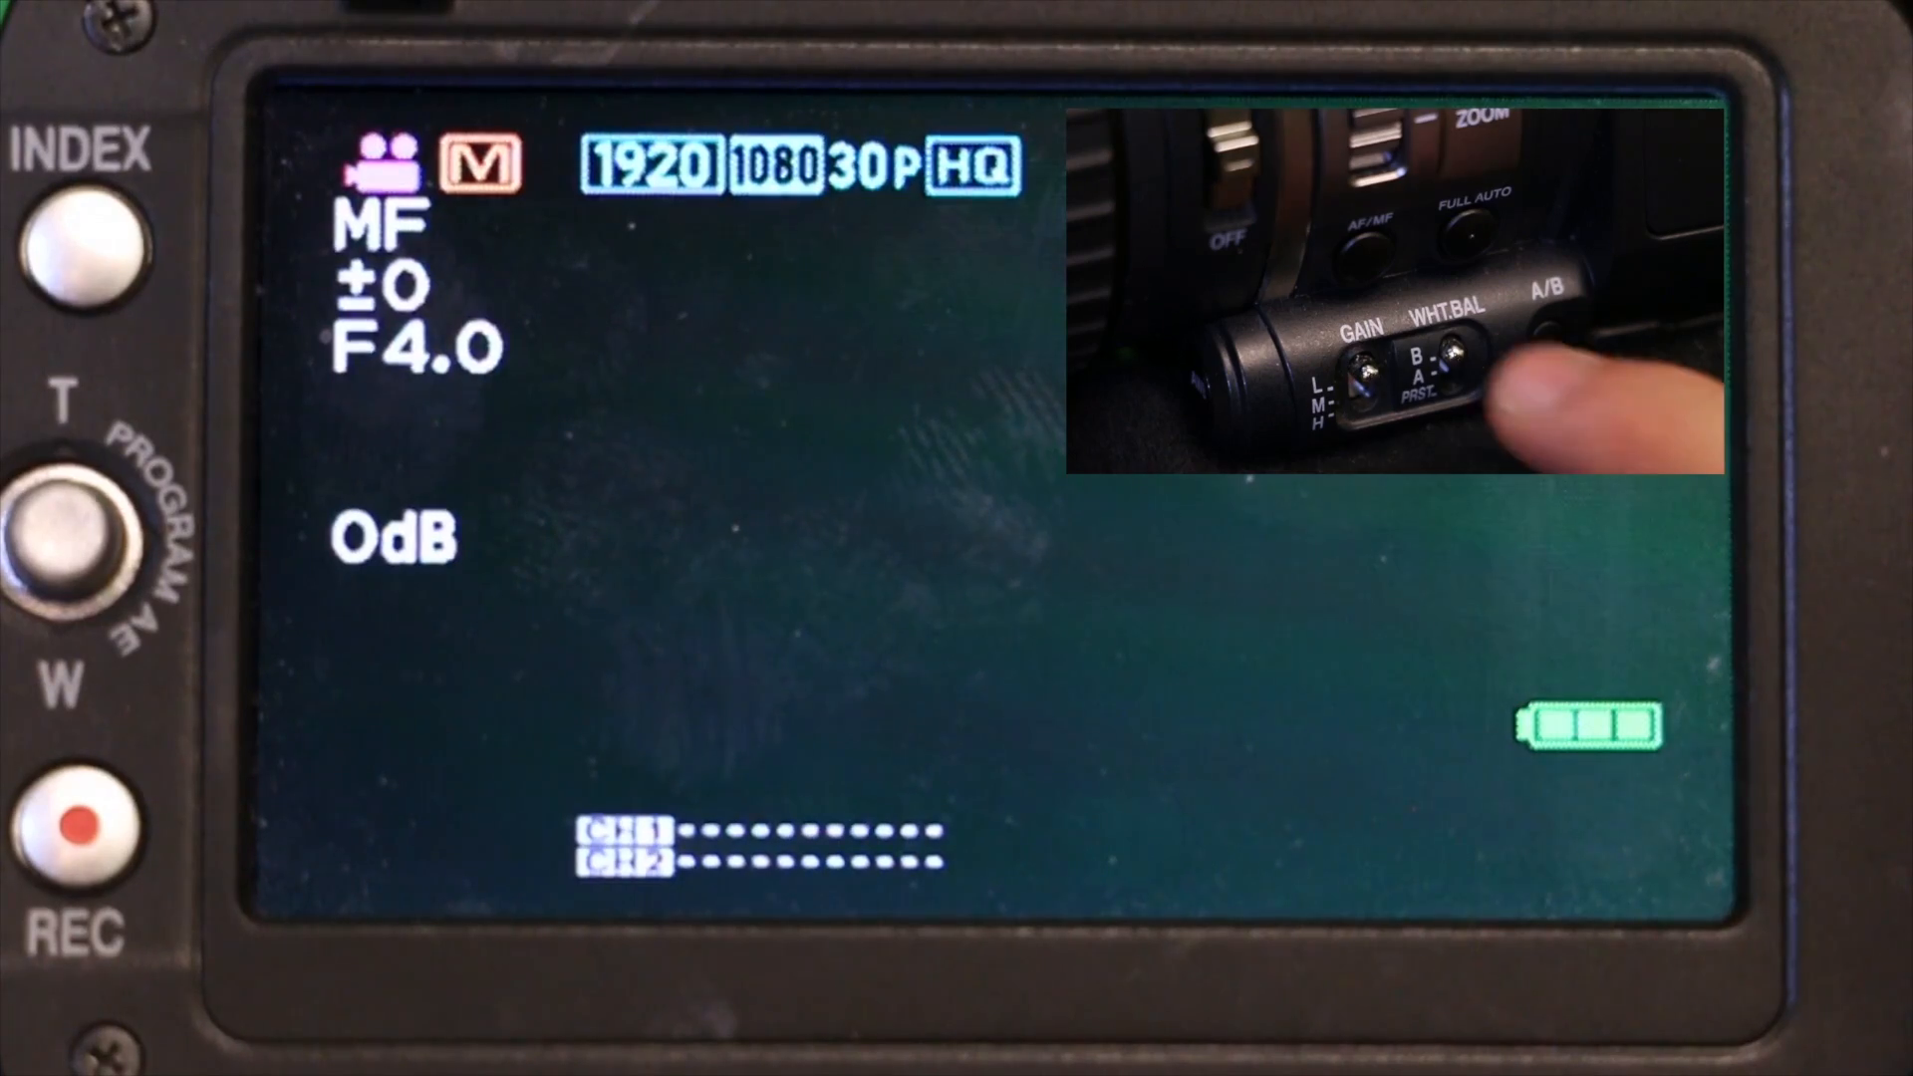
left_click(1360, 366)
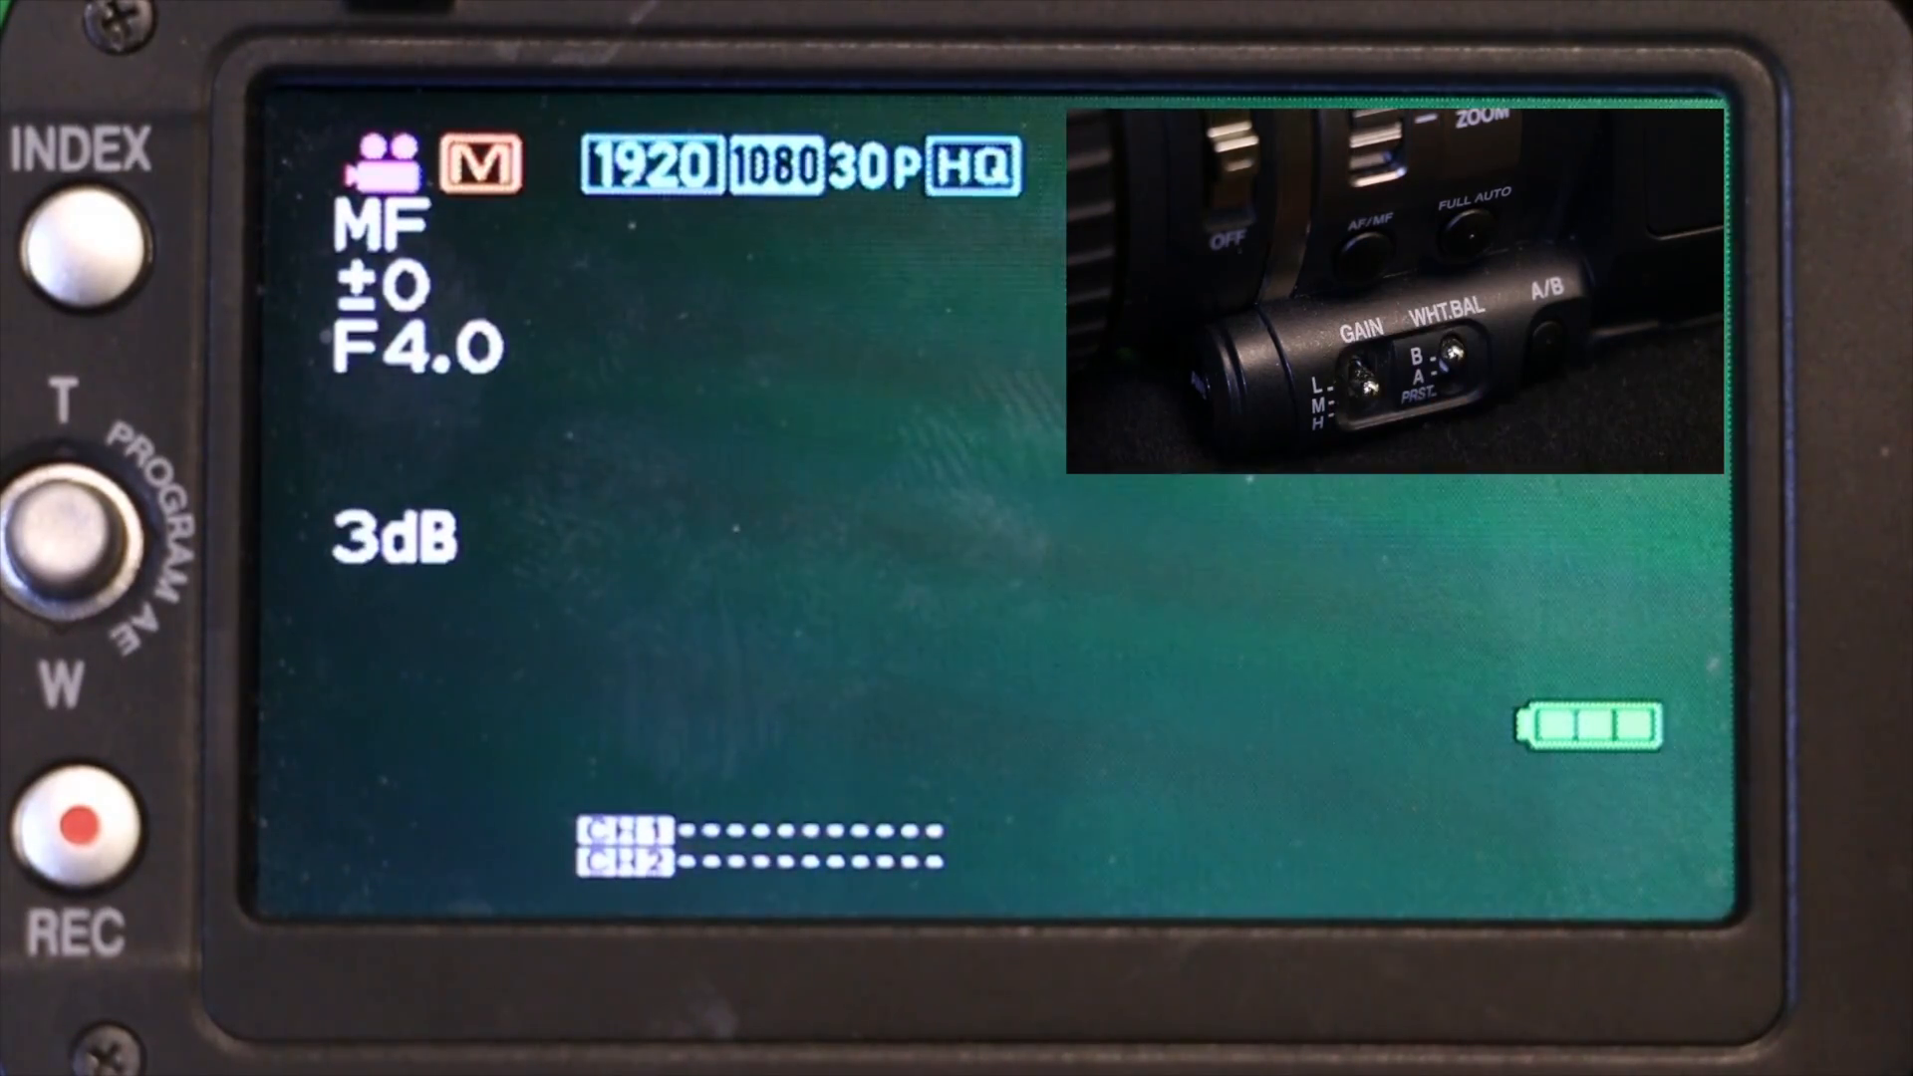